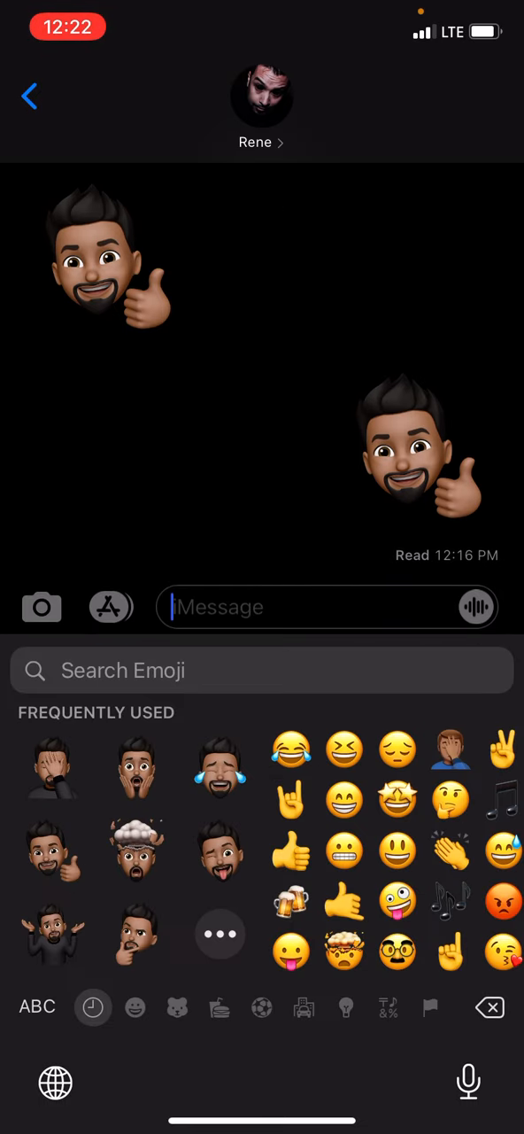
Save the thumbs-up Memoji sticker from Messages to the photo library
left_click(134, 935)
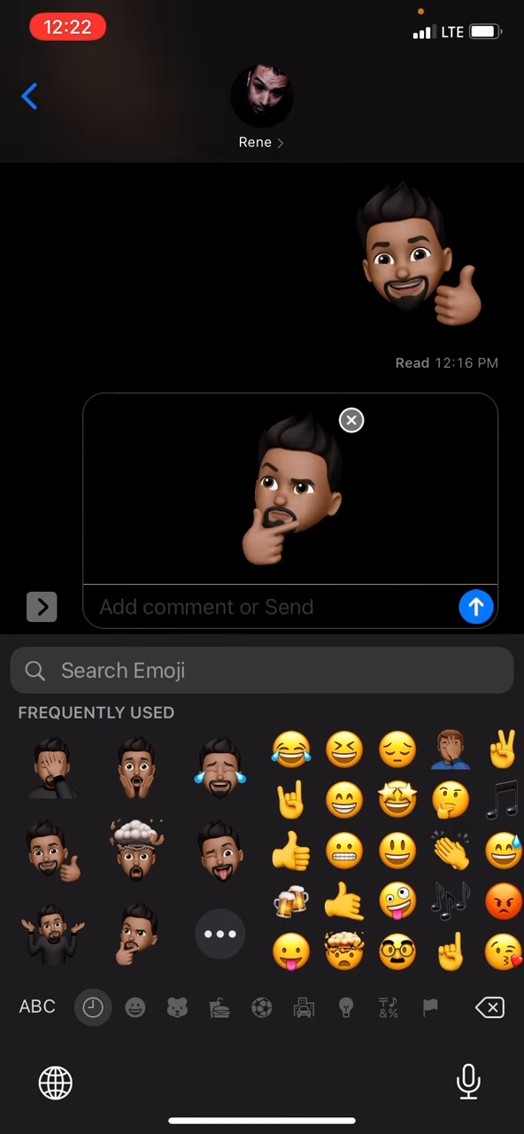
left_click(351, 419)
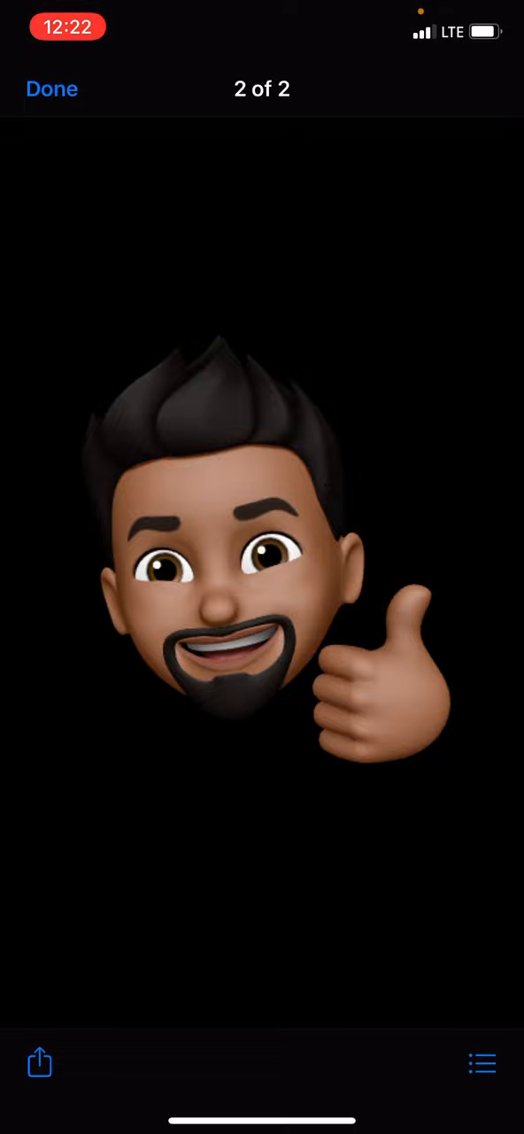
left_click(39, 1062)
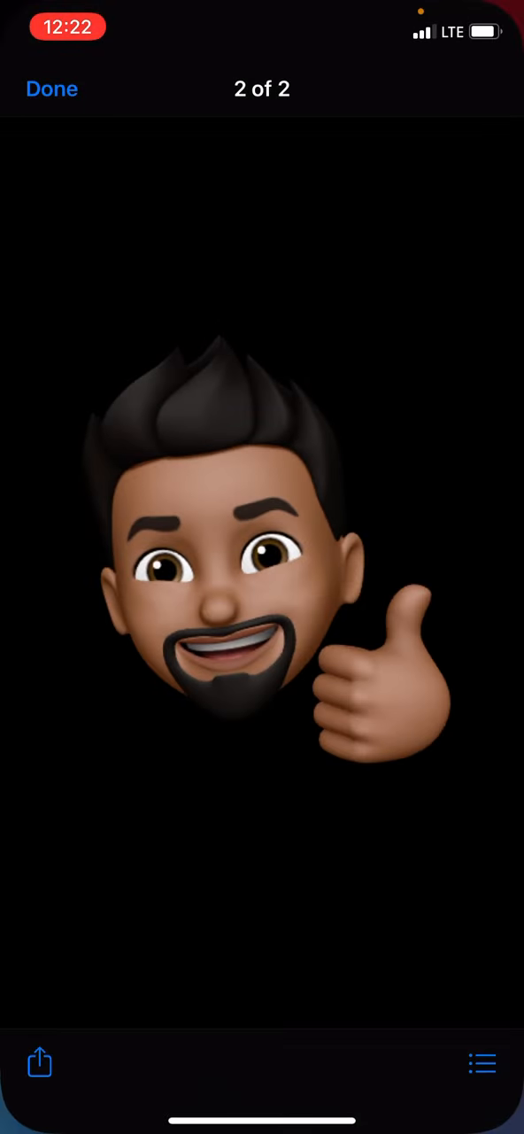
left_click(51, 88)
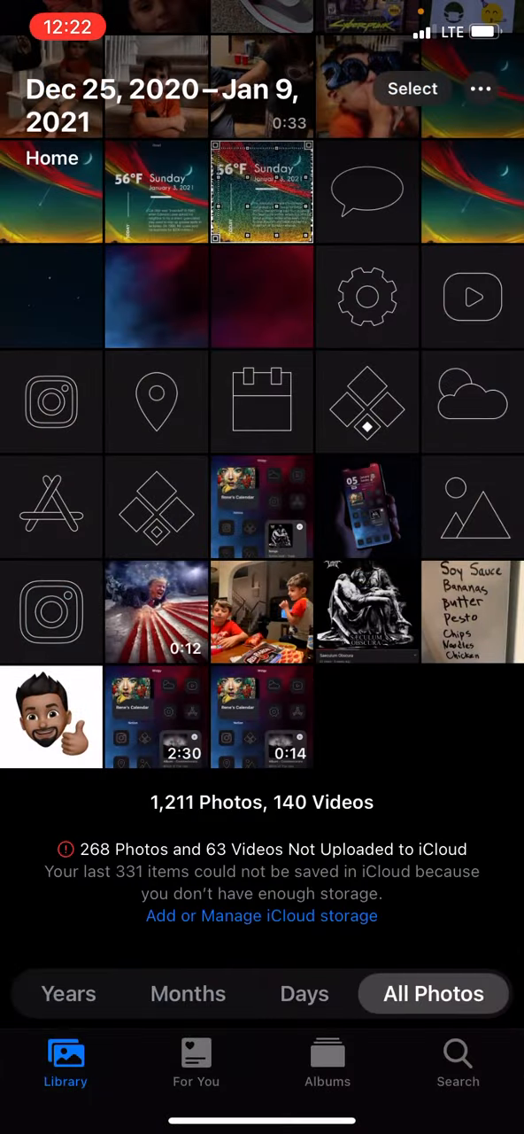
Switch to Widgy and open the Simplicity widget (09 January) for editing
left_click(50, 716)
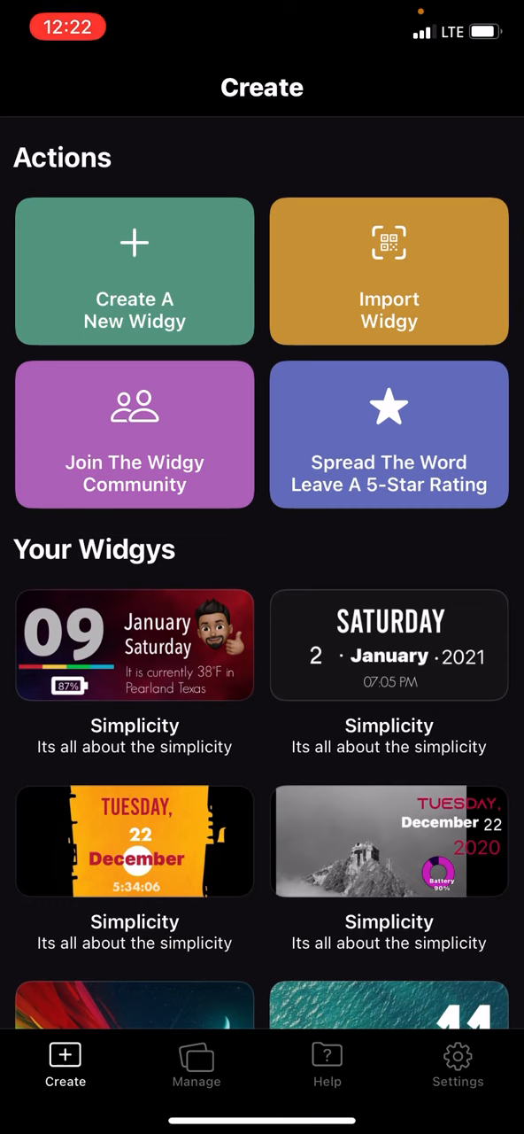
left_click(134, 645)
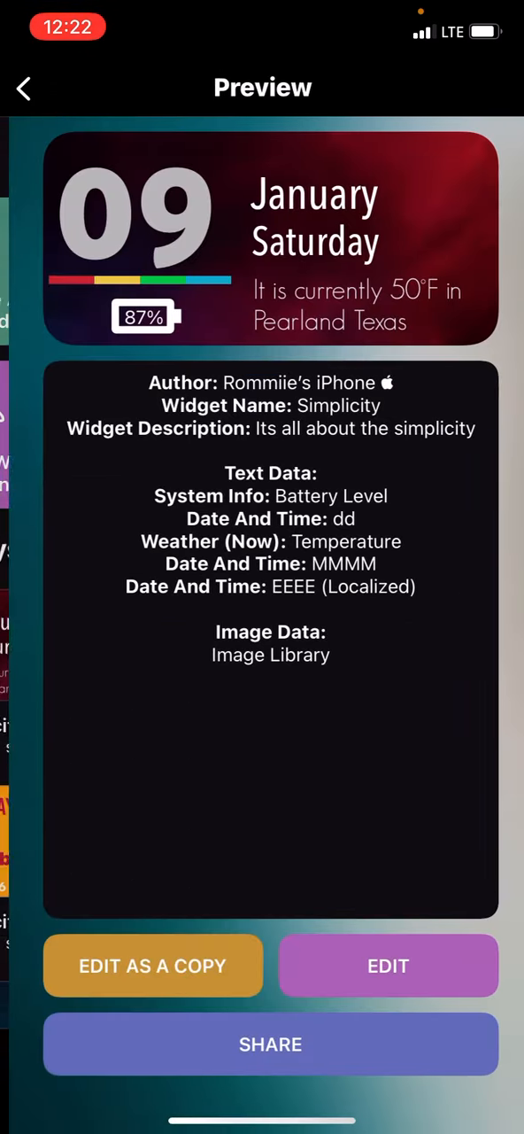
left_click(388, 965)
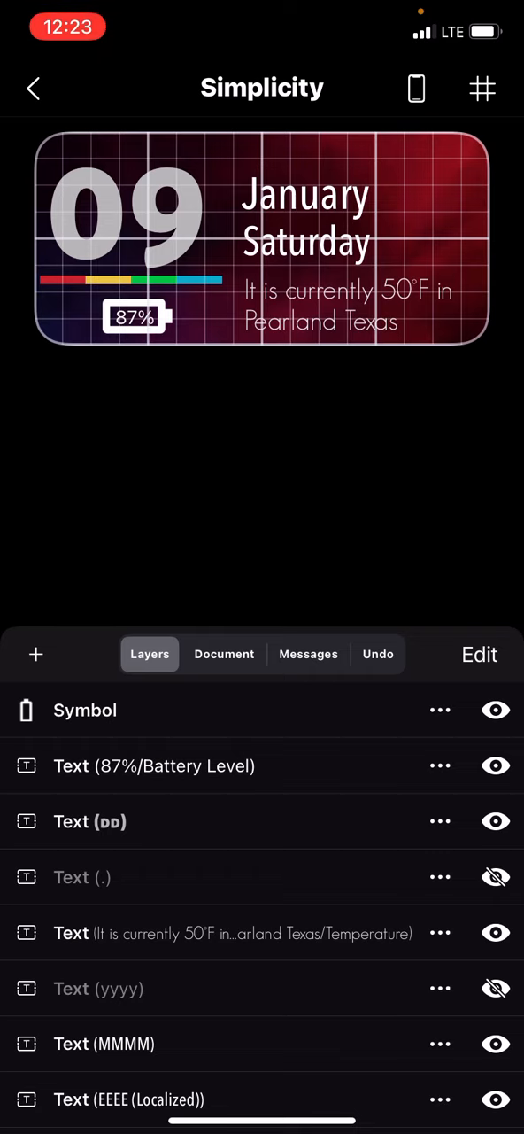
Add an Image layer and nudge it right and down beside January
left_click(36, 653)
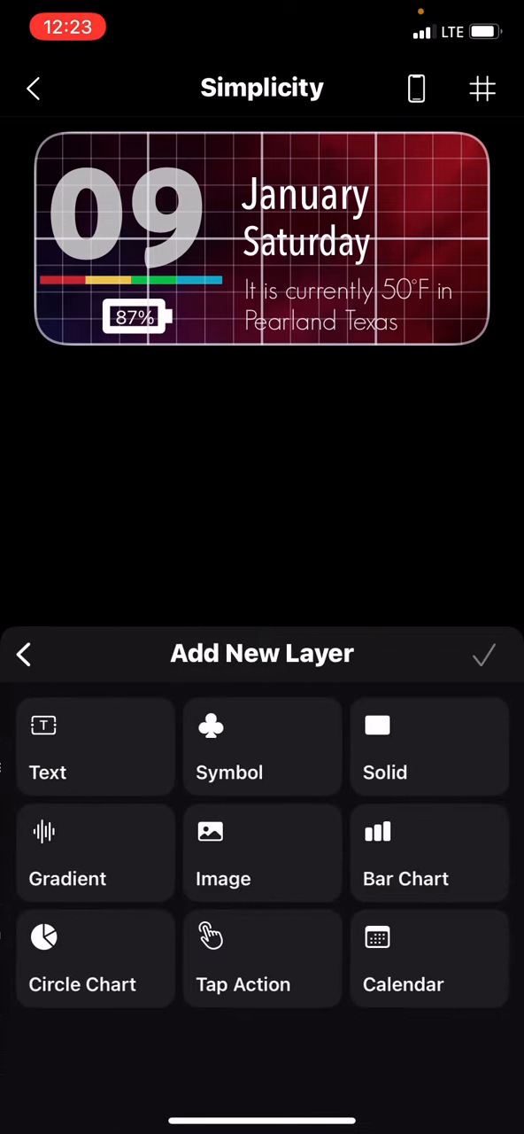
left_click(262, 853)
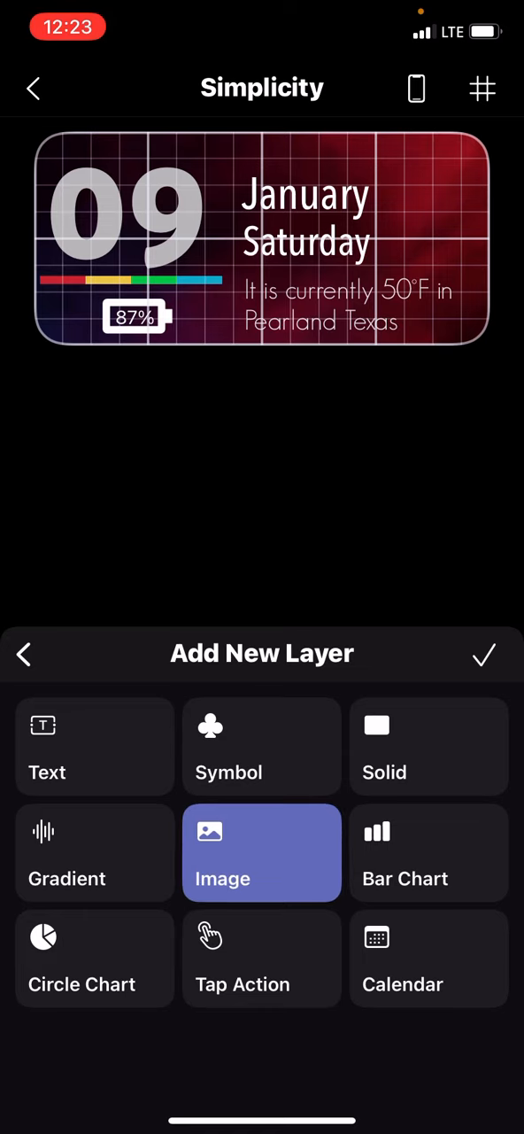
left_click(261, 852)
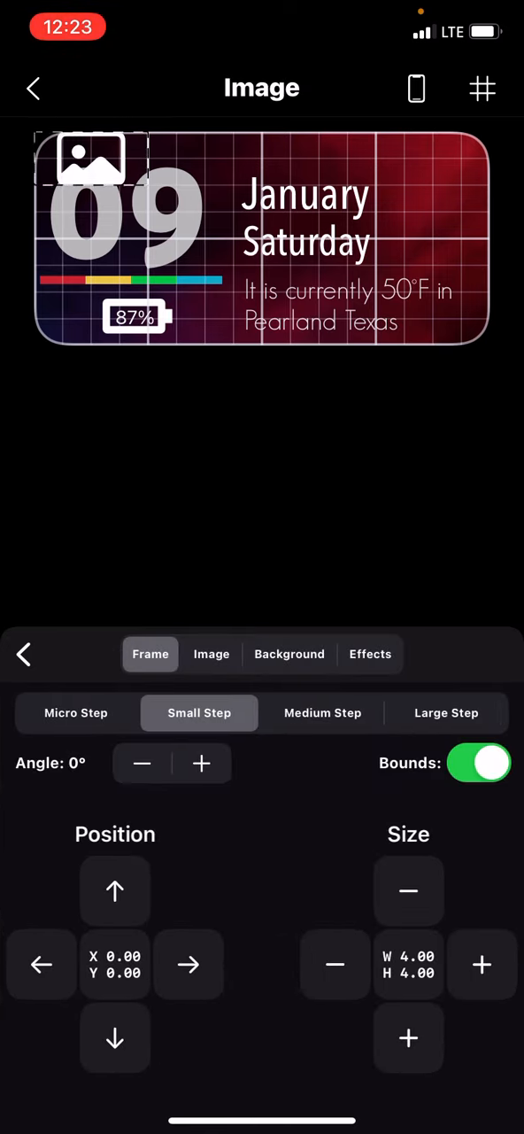
left_click(189, 964)
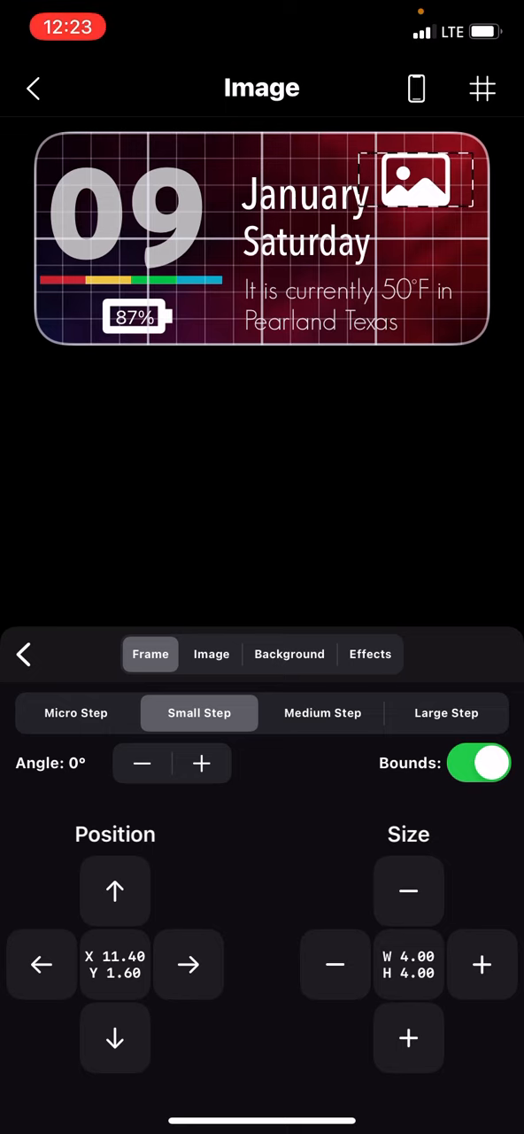
left_click(211, 653)
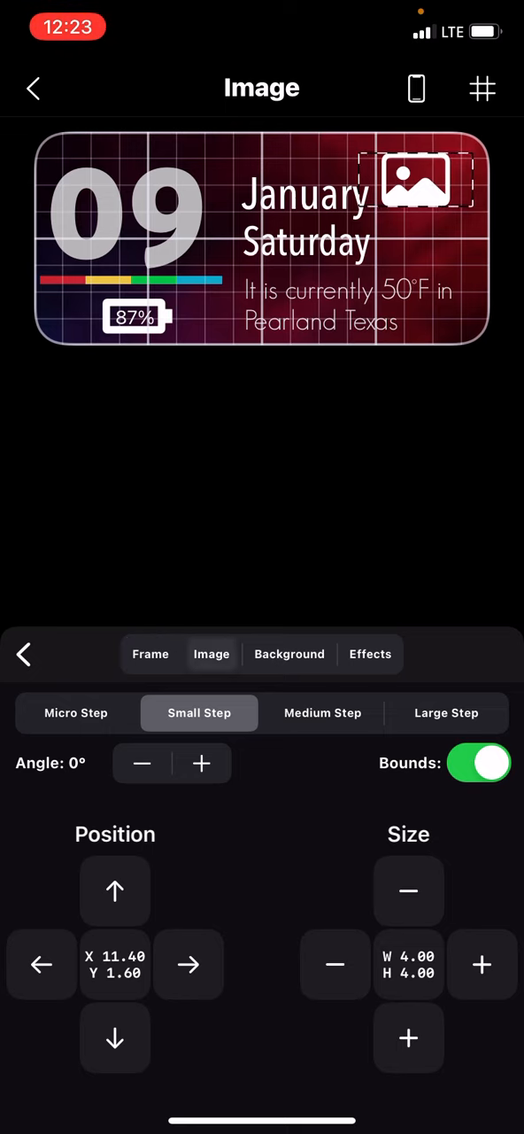
Set the image layer to the thumbs-up Memoji from Image Library (With PNG Transparency)
left_click(211, 654)
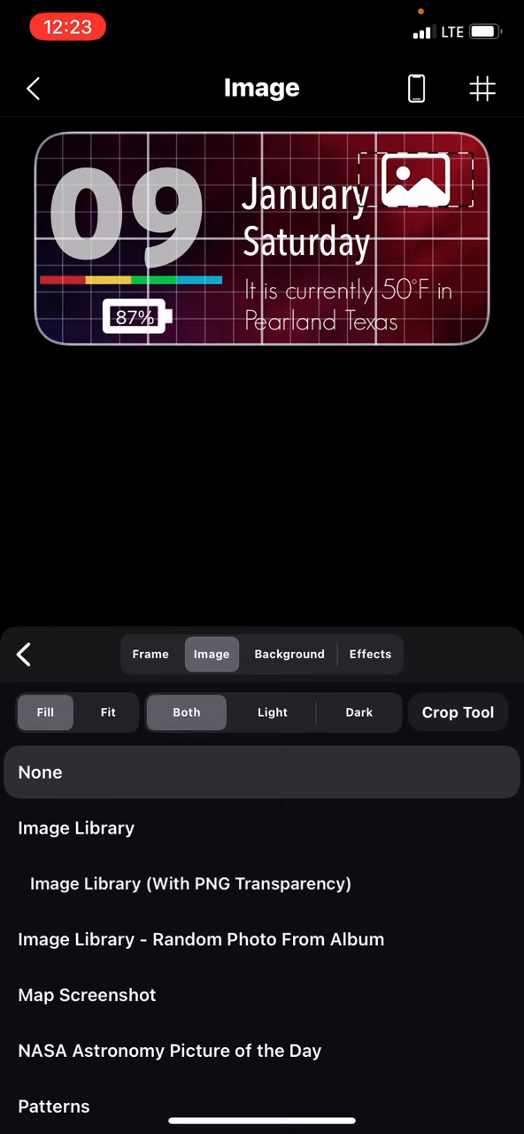
left_click(76, 828)
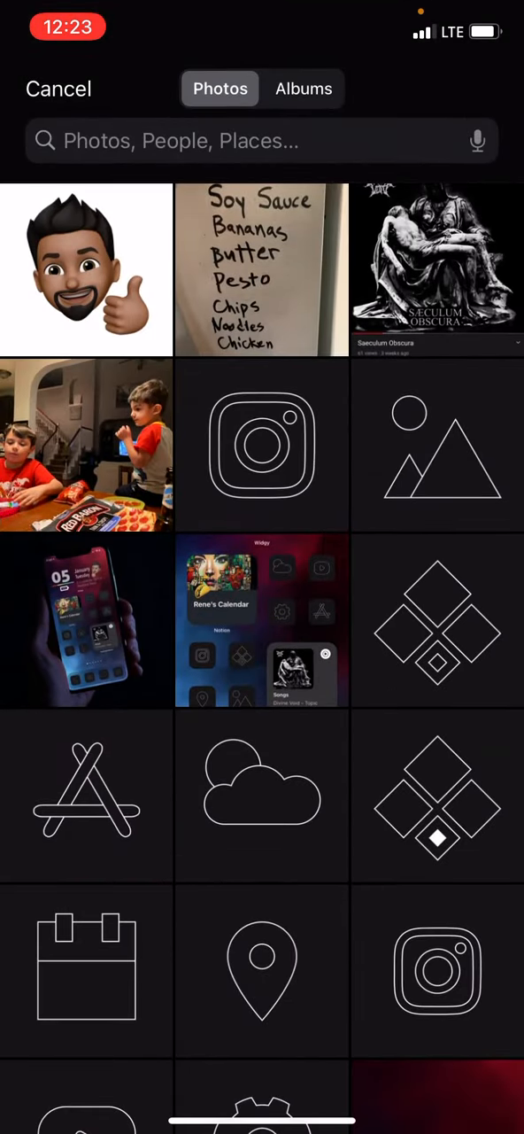
left_click(87, 269)
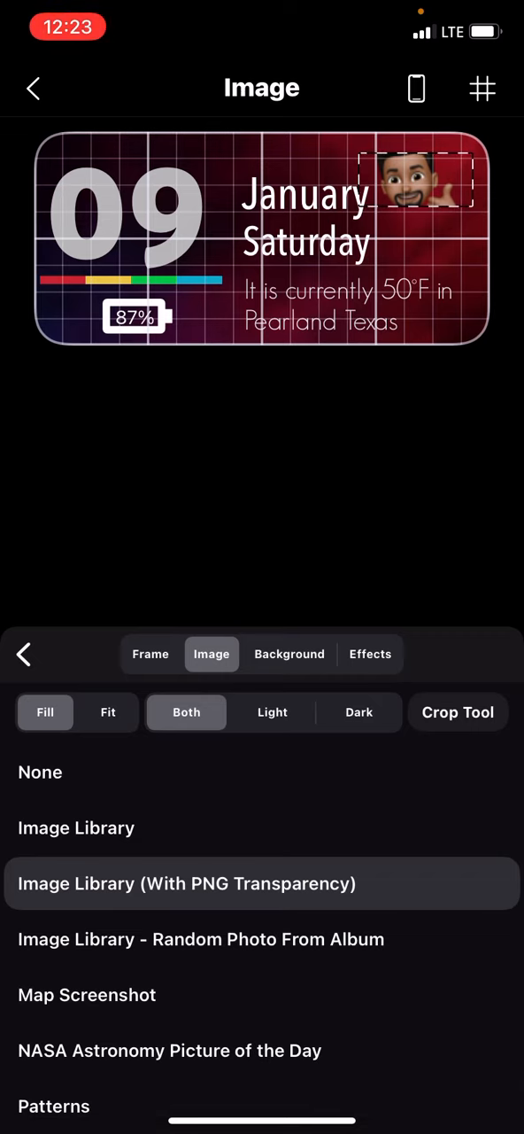
Increase the Memoji image's height, save, and view the widget on the home screen
left_click(149, 654)
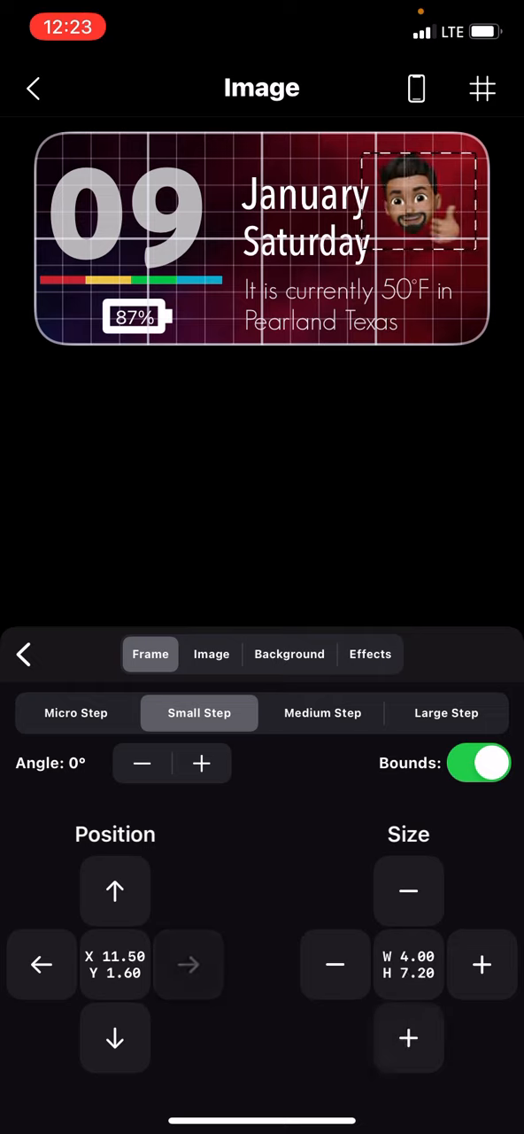
left_click(189, 964)
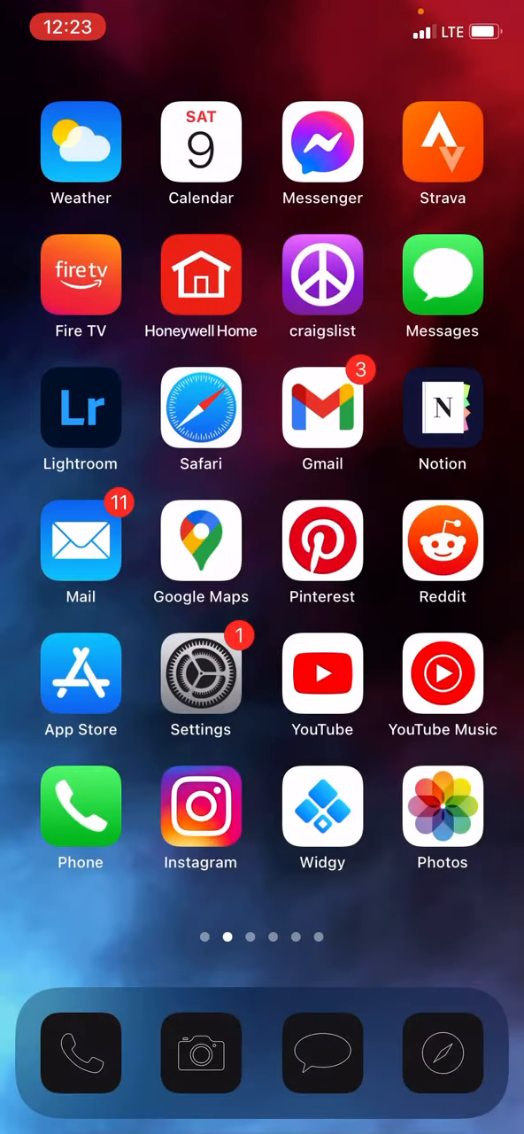
scroll("left", 3)
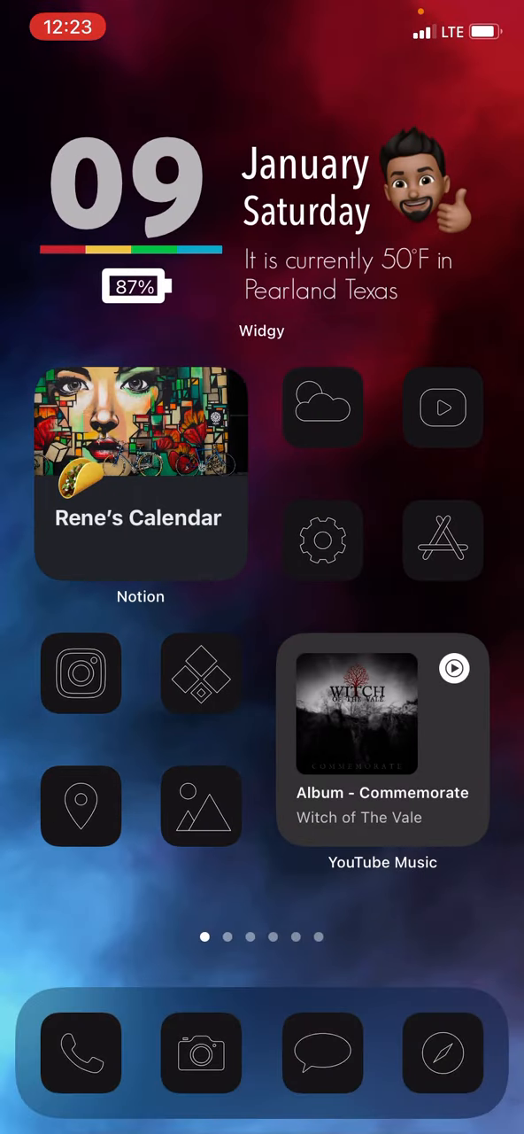